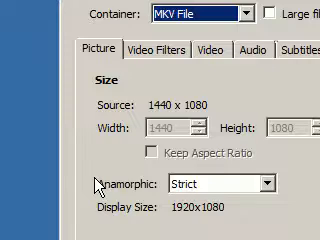
Step: Scroll through the Picture settings to review the MKV container and anamorphic sizing
{"action": "scroll", "scroll_direction": "up", "scroll_amount": 3}
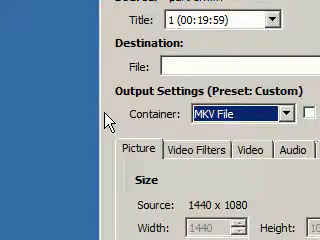
{"action": "scroll", "scroll_direction": "up", "scroll_amount": 3}
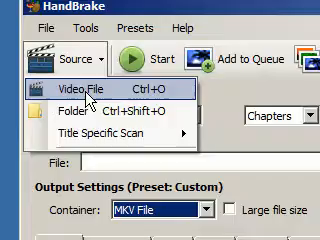
Step: Load the 1440x1080 source video via Source > Video File
{"action": "left_click", "coordinate": [76, 92]}
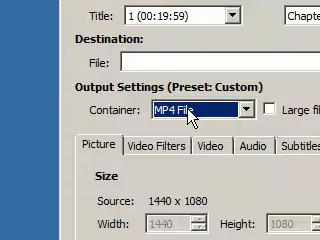
Step: Switch the output container from MP4 back to MKV File
{"action": "left_click", "coordinate": [244, 108]}
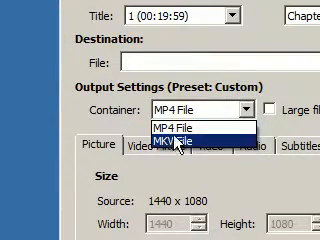
{"action": "left_click", "coordinate": [176, 142]}
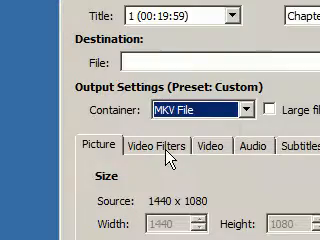
{"action": "scroll", "scroll_direction": "down", "scroll_amount": 3}
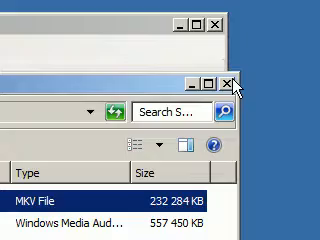
Step: Close the Explorer window after comparing the 232,284 KB MKV with the 557,450 KB original
{"action": "left_click", "coordinate": [234, 84]}
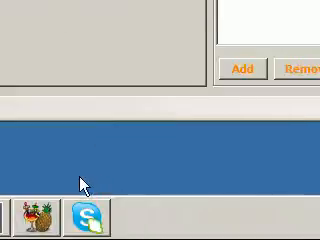